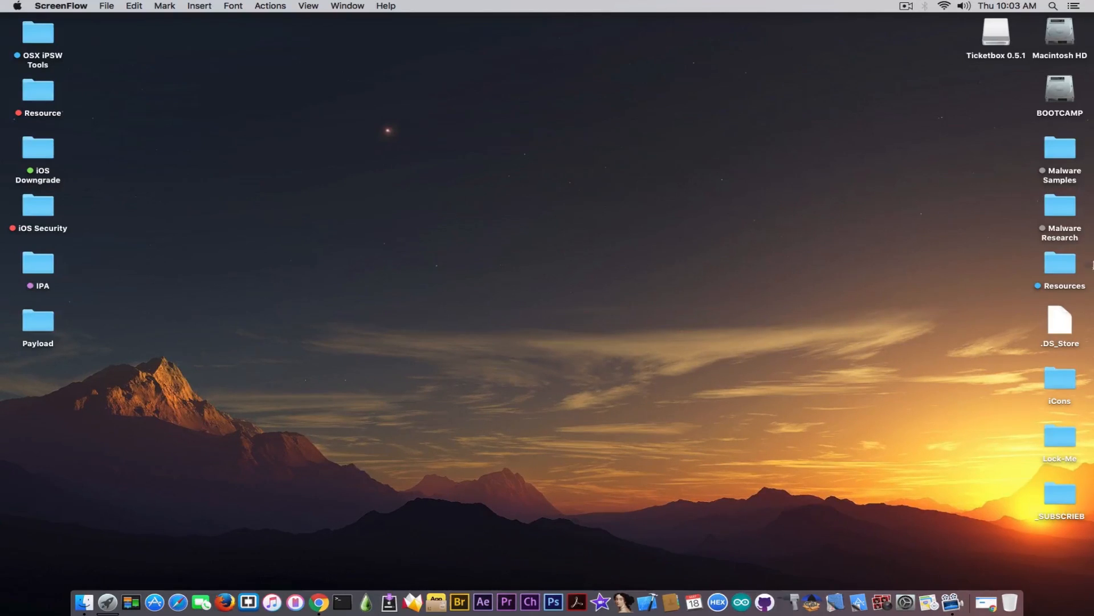
# Bring Google Chrome to the front from the Dock
pyautogui.click(409, 286)
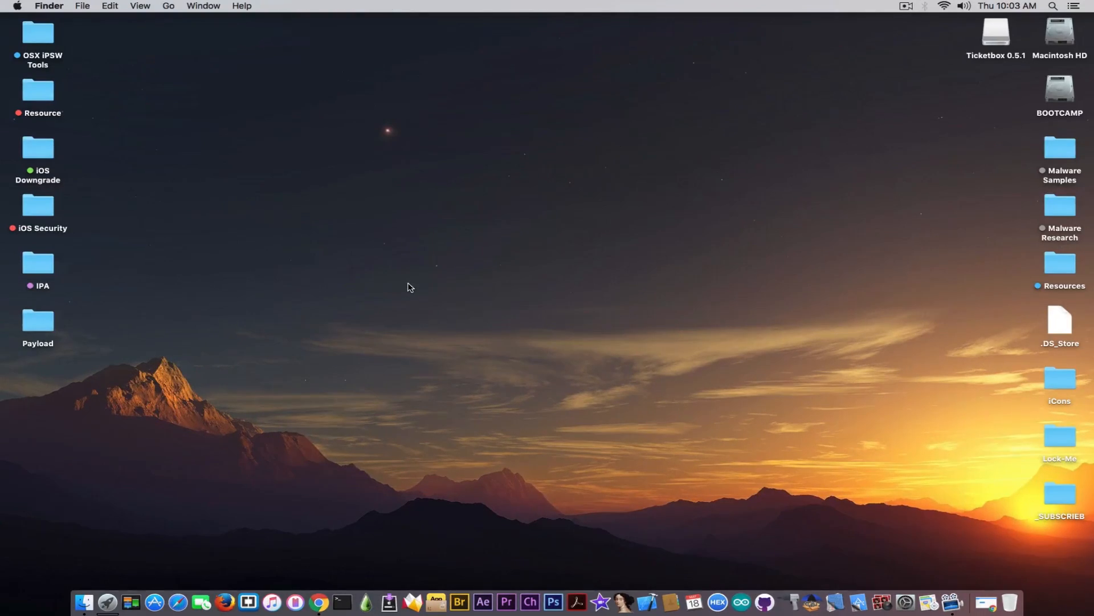
pyautogui.moveTo(363, 517)
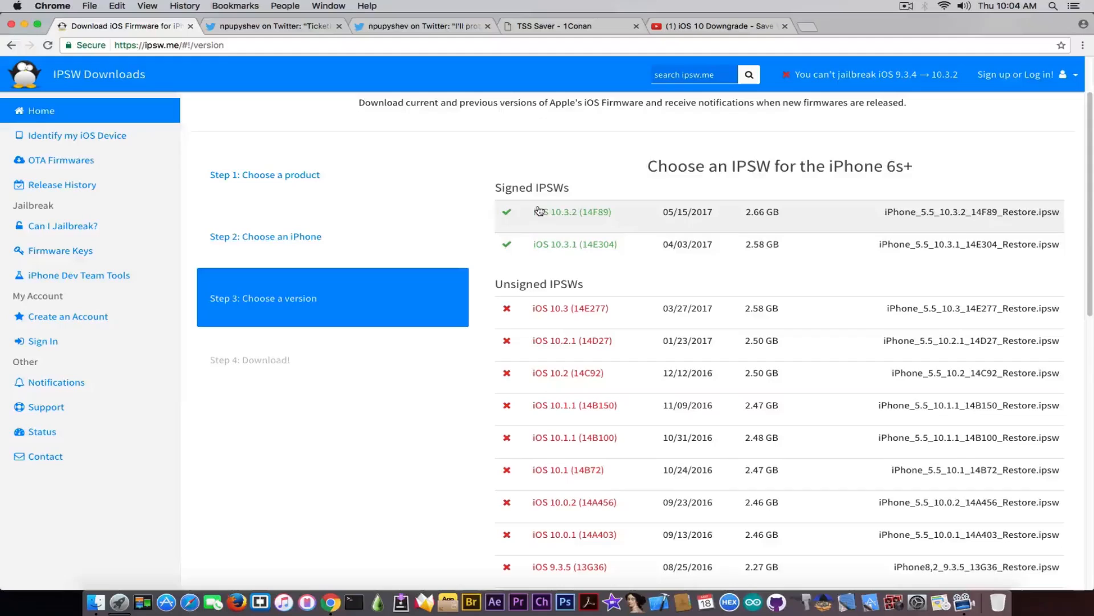
pyautogui.moveTo(551, 255)
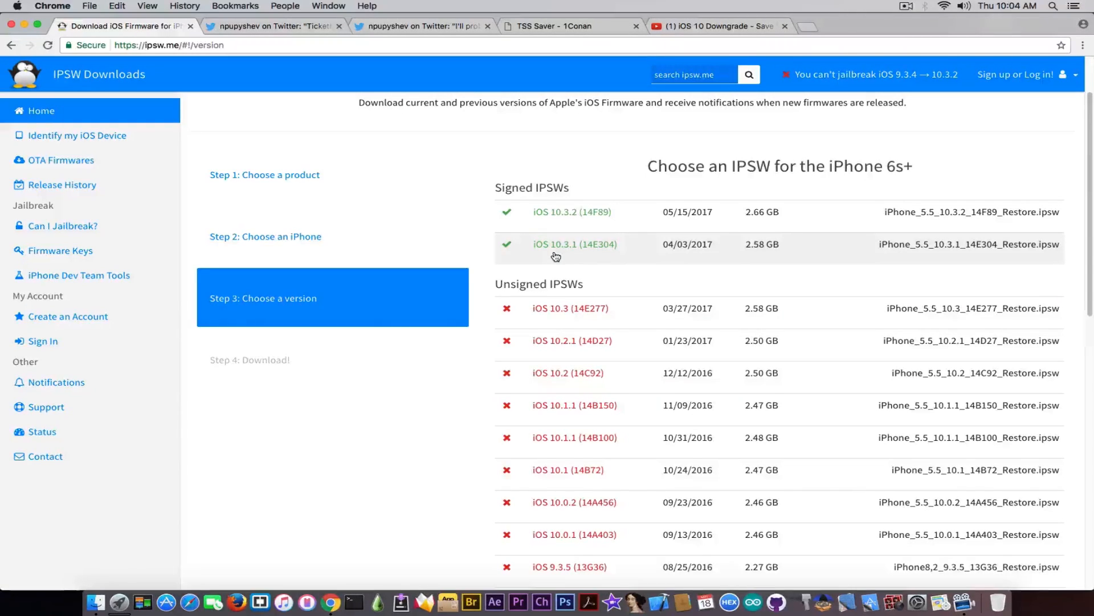
pyautogui.moveTo(585, 475)
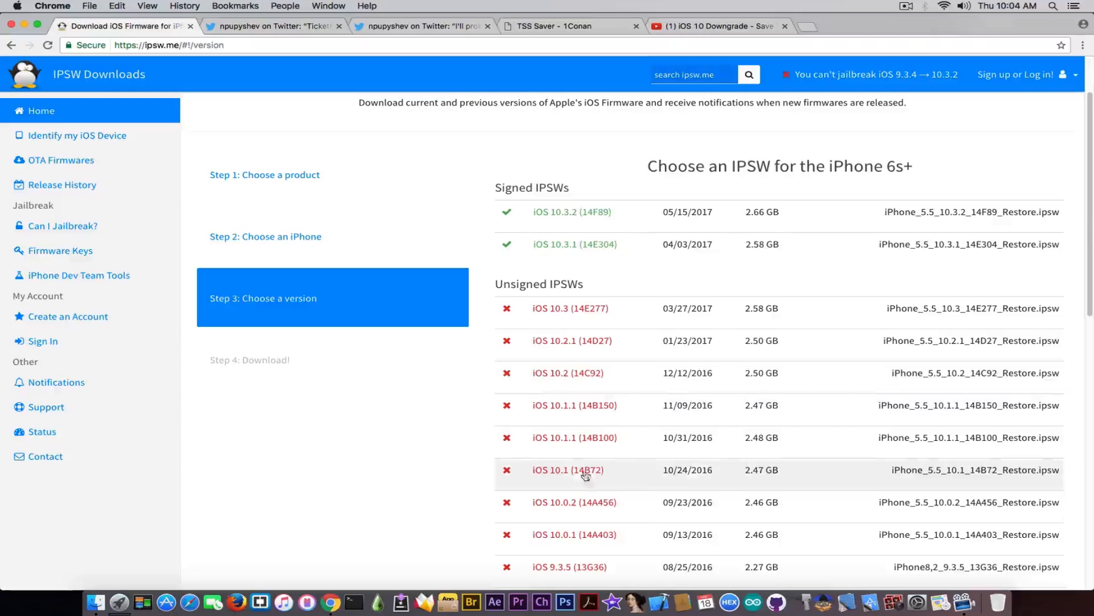
pyautogui.moveTo(573, 376)
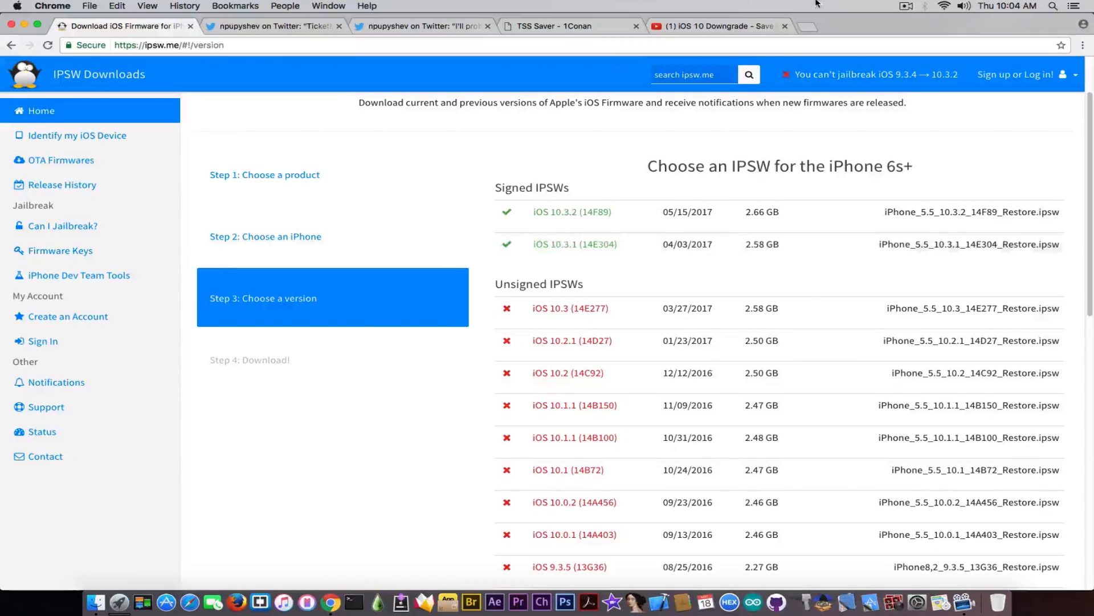
# View the SHSH2 downgrade video tab, glance at TSS Saver, then return to the video
pyautogui.click(712, 26)
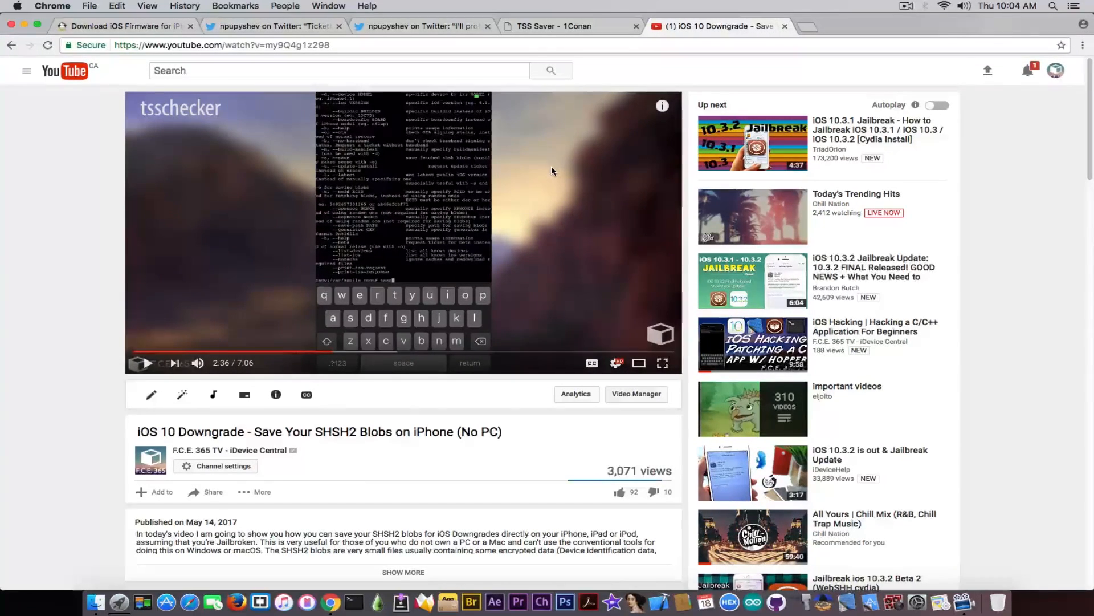
pyautogui.click(566, 25)
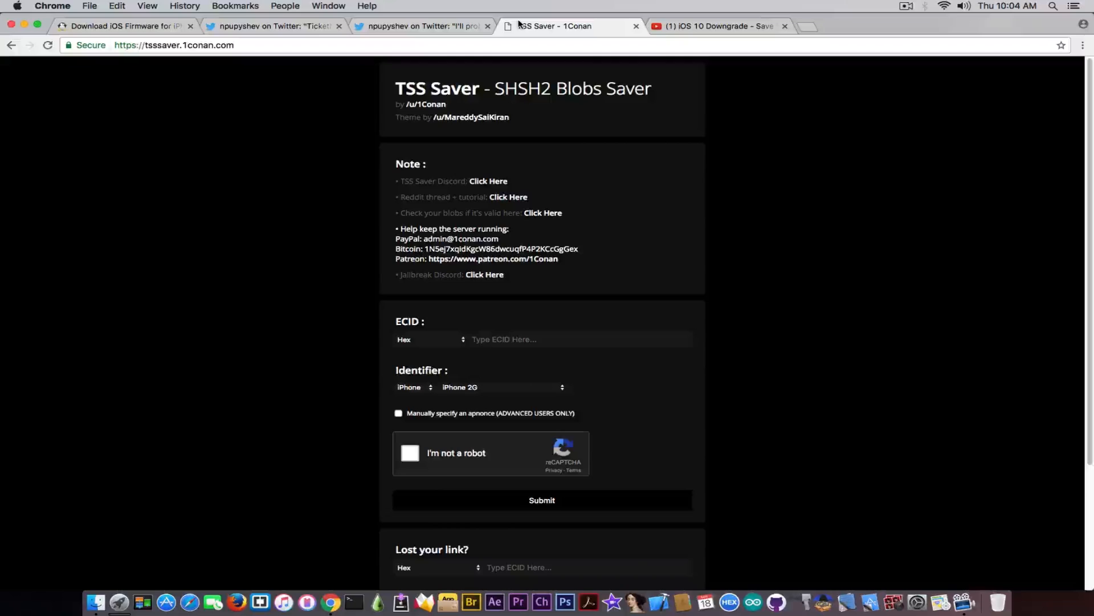
pyautogui.moveTo(707, 3)
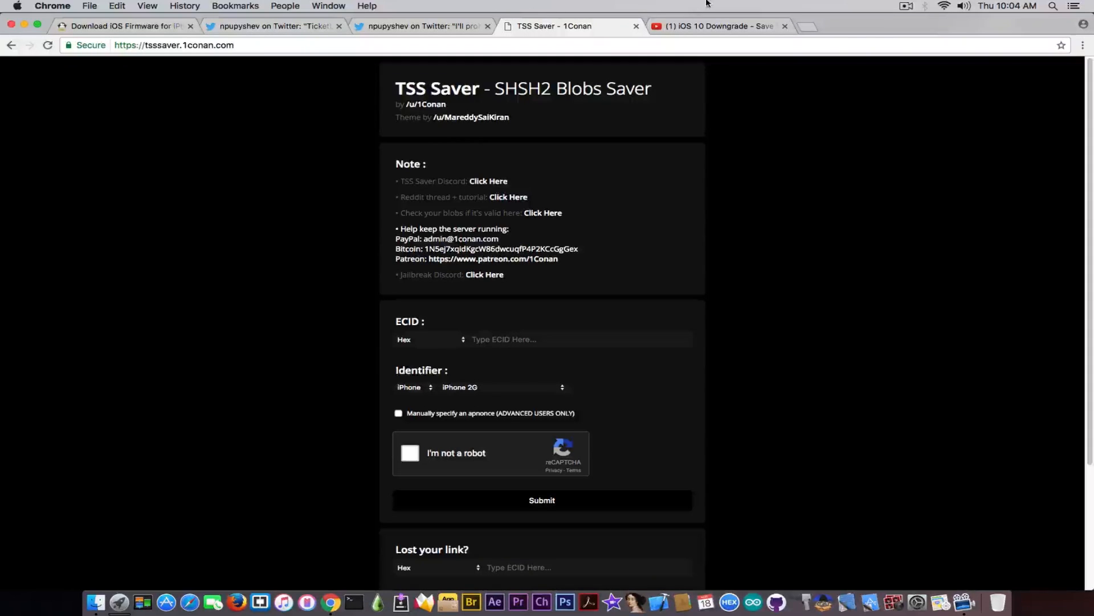
pyautogui.click(715, 26)
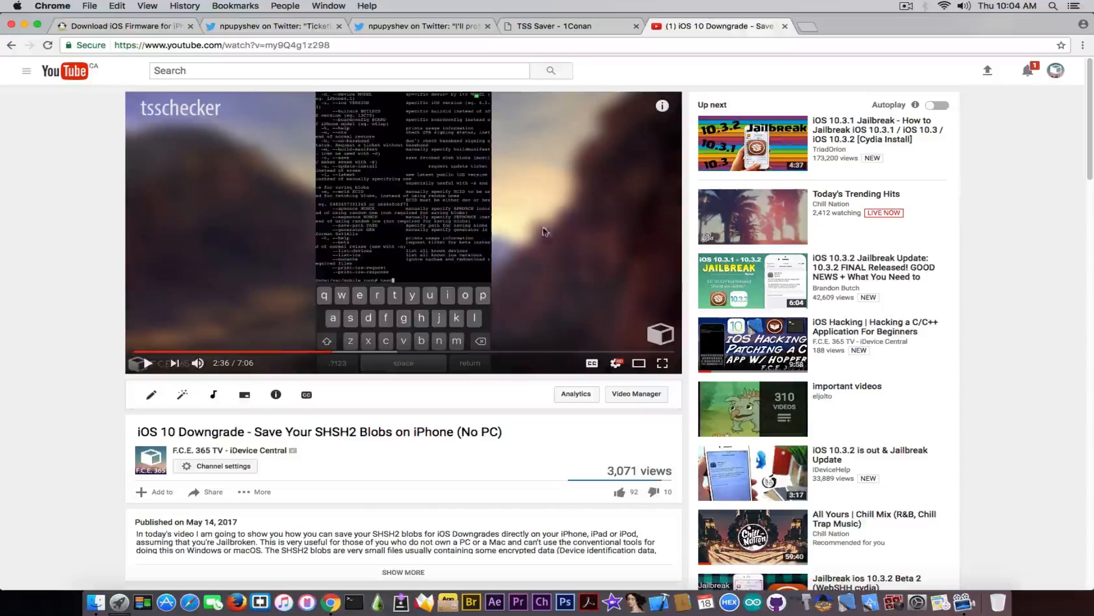
pyautogui.moveTo(342, 89)
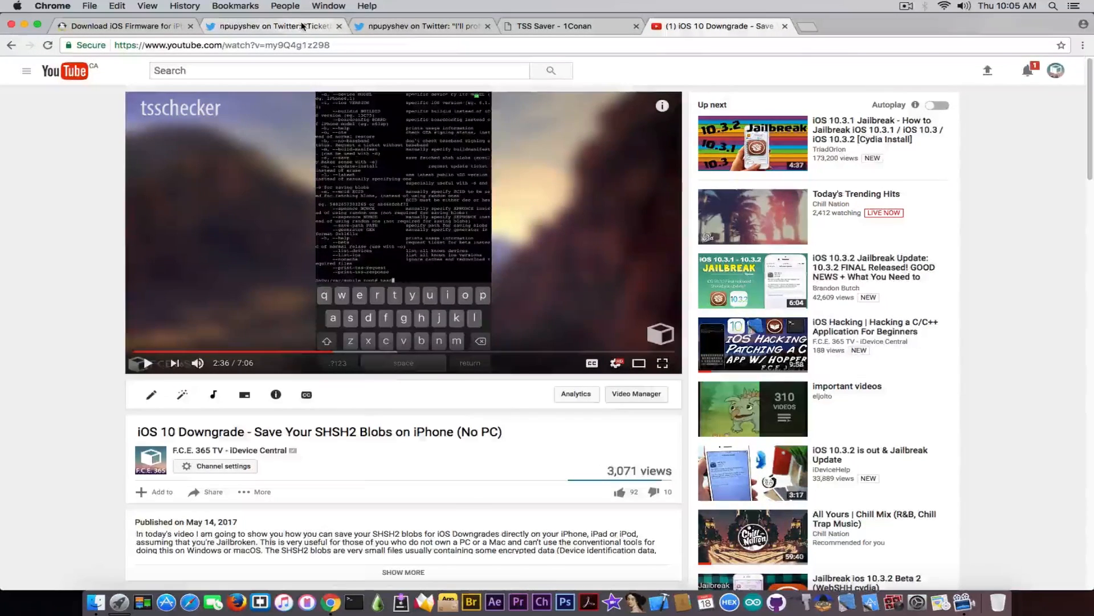
# View the Ticketbox 0.5.1 release tweet, then the TicketBox 0.6 beta-blobs tweet
pyautogui.click(273, 26)
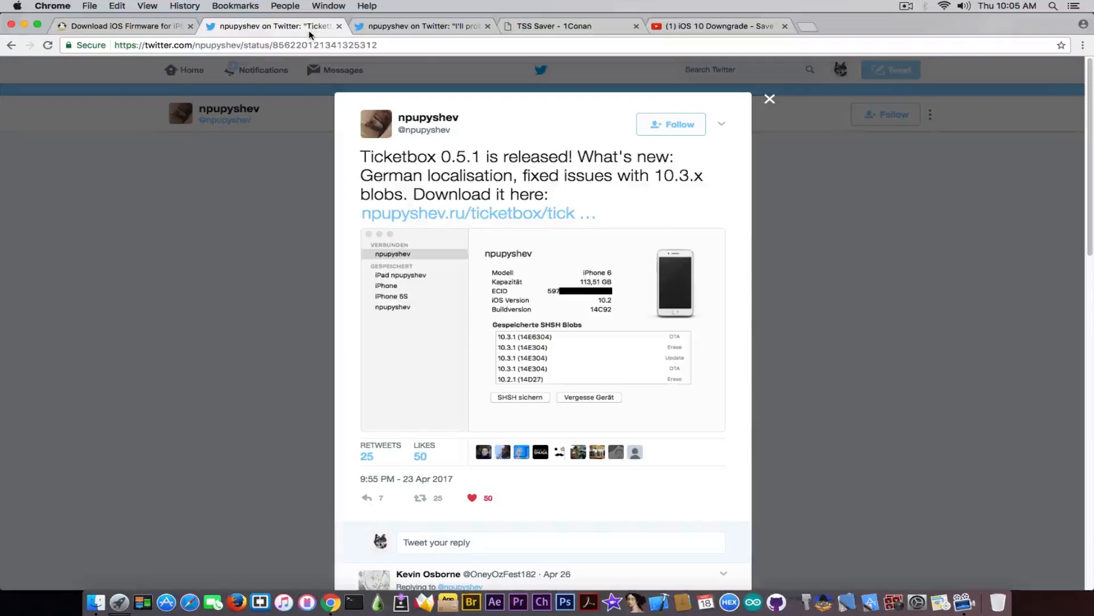
pyautogui.moveTo(405, 183)
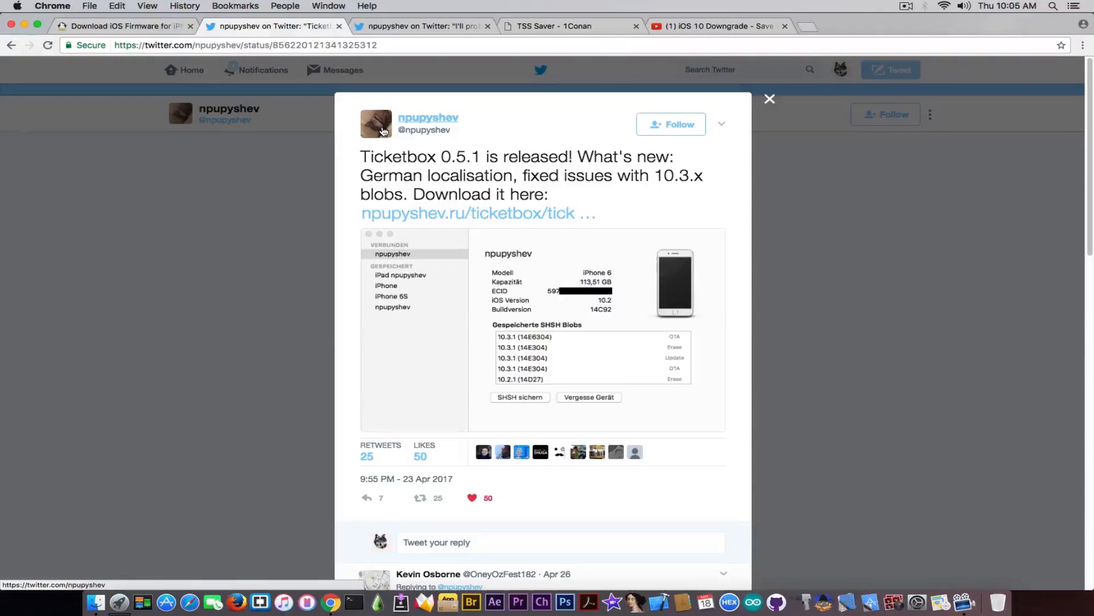
pyautogui.moveTo(558, 181)
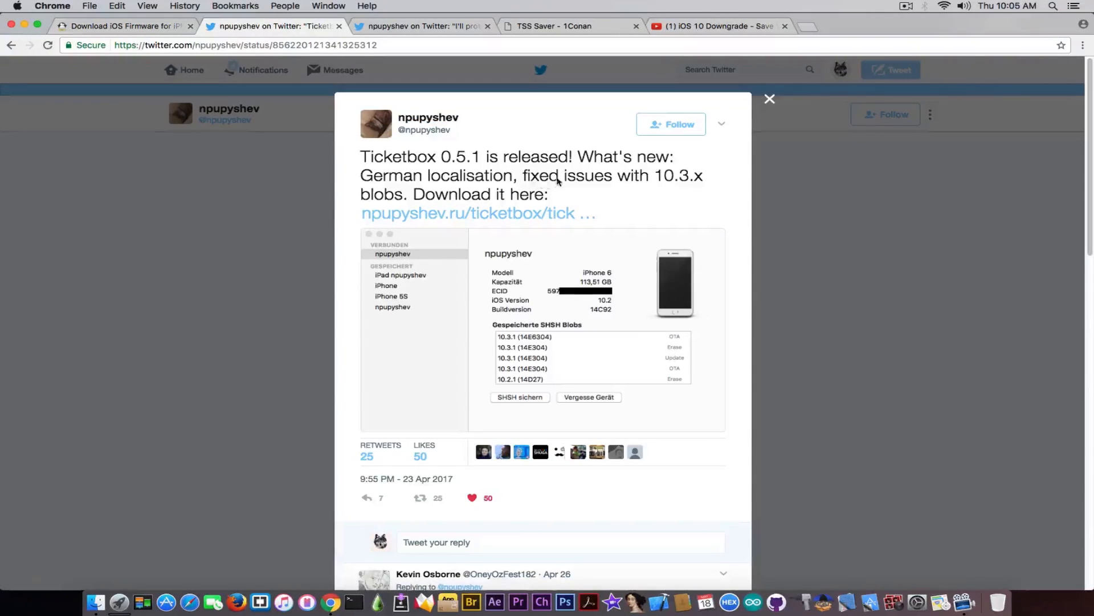
pyautogui.moveTo(660, 180)
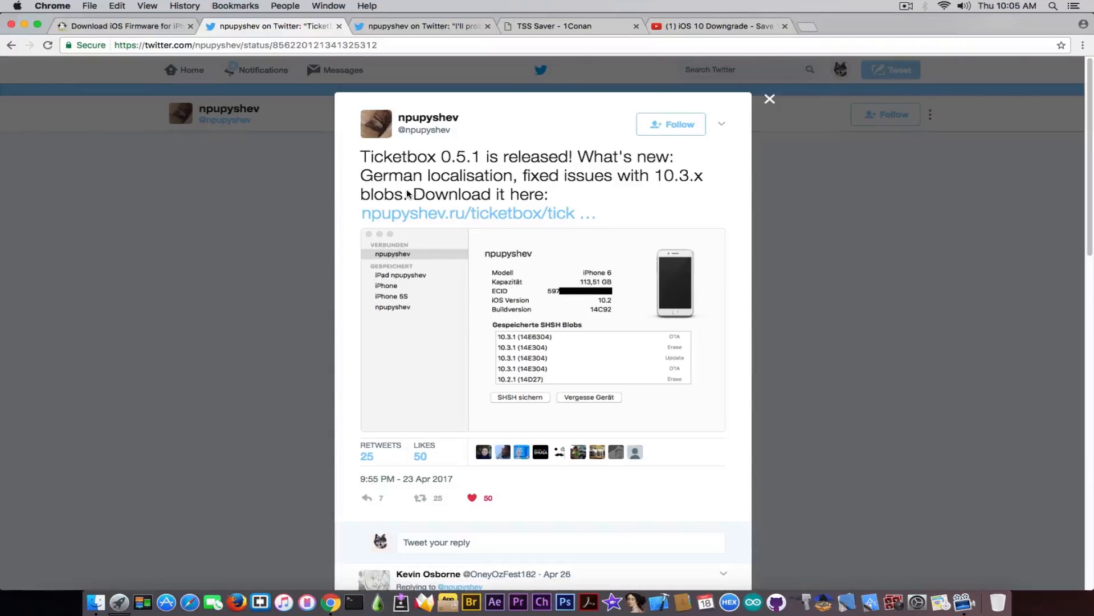
pyautogui.moveTo(440, 31)
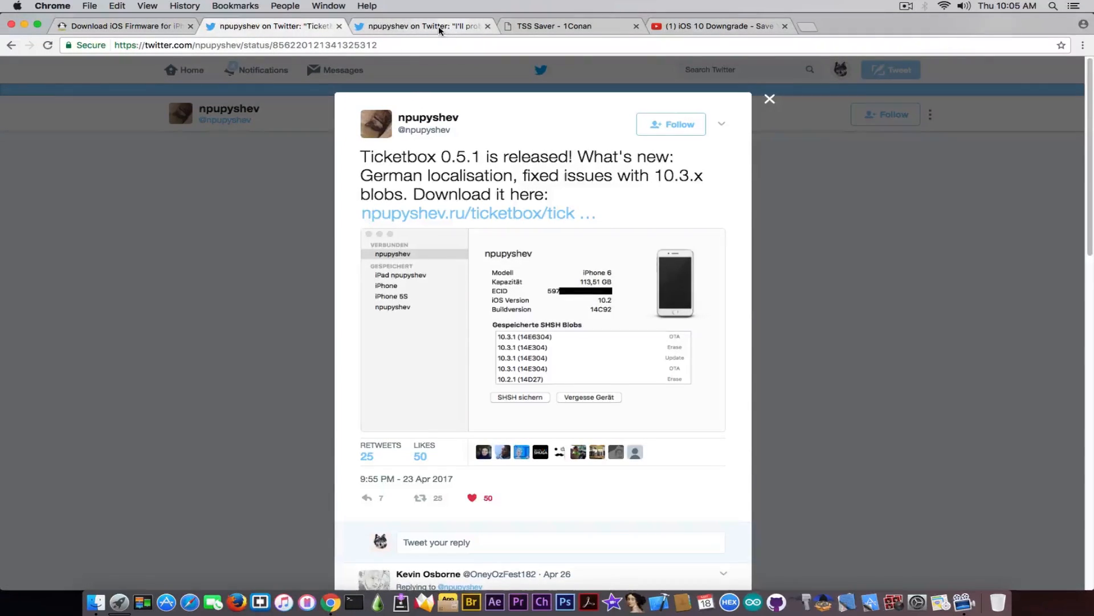
pyautogui.click(422, 26)
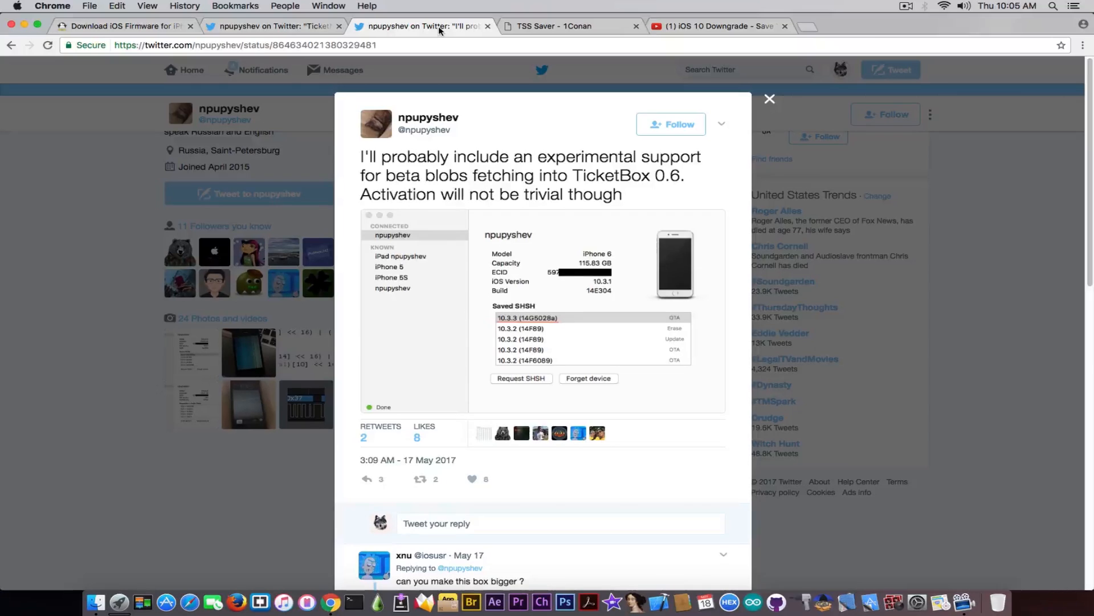
pyautogui.moveTo(397, 445)
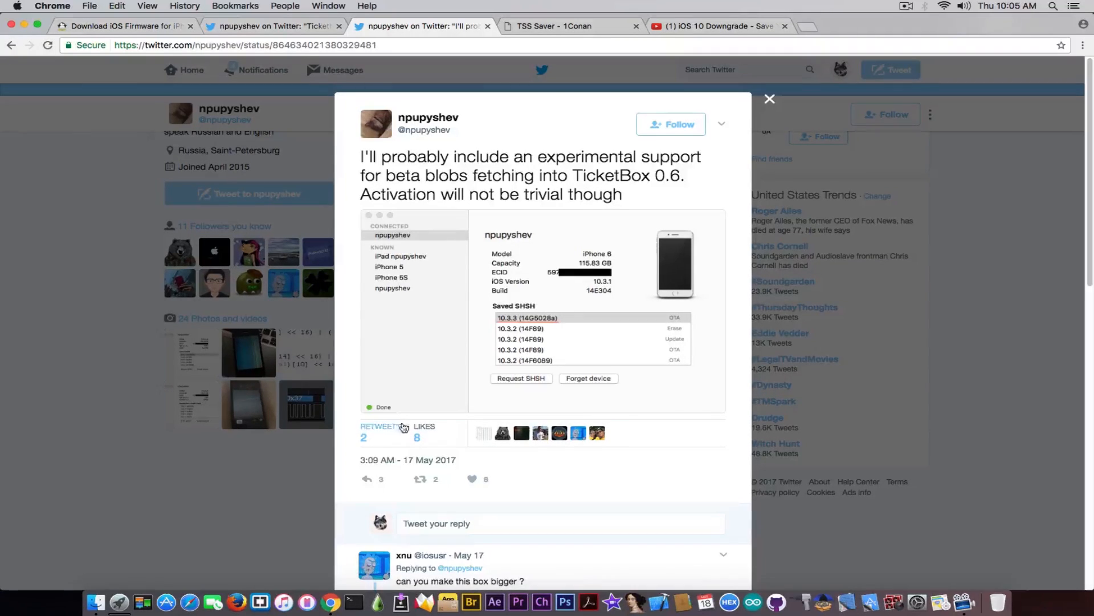
pyautogui.moveTo(674, 260)
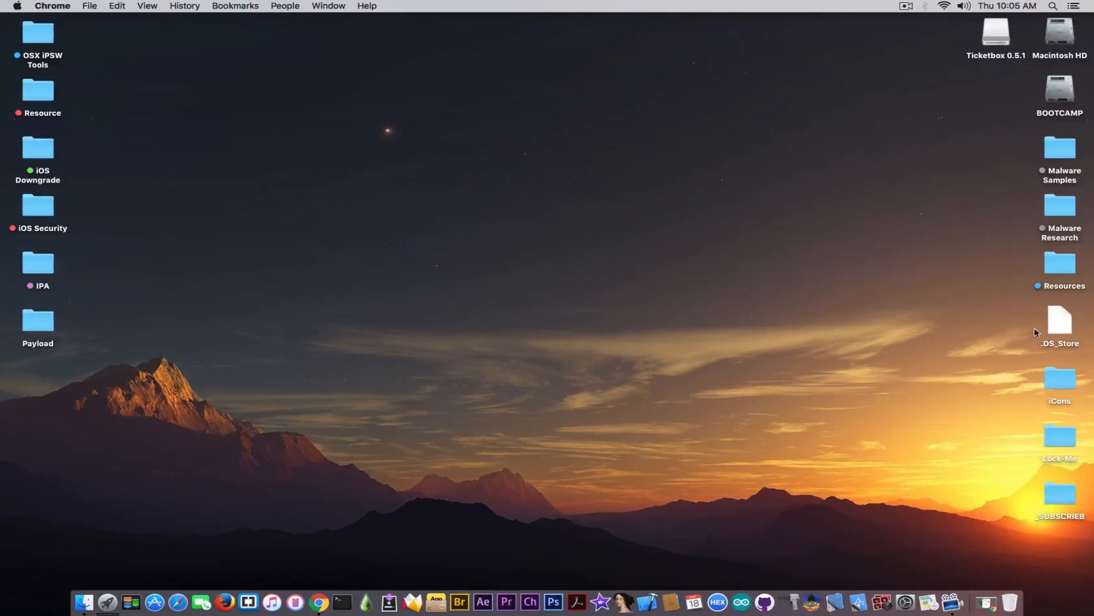
# Launch TicketBox from the mounted Ticketbox 0.5.1 volume
pyautogui.doubleClick(996, 31)
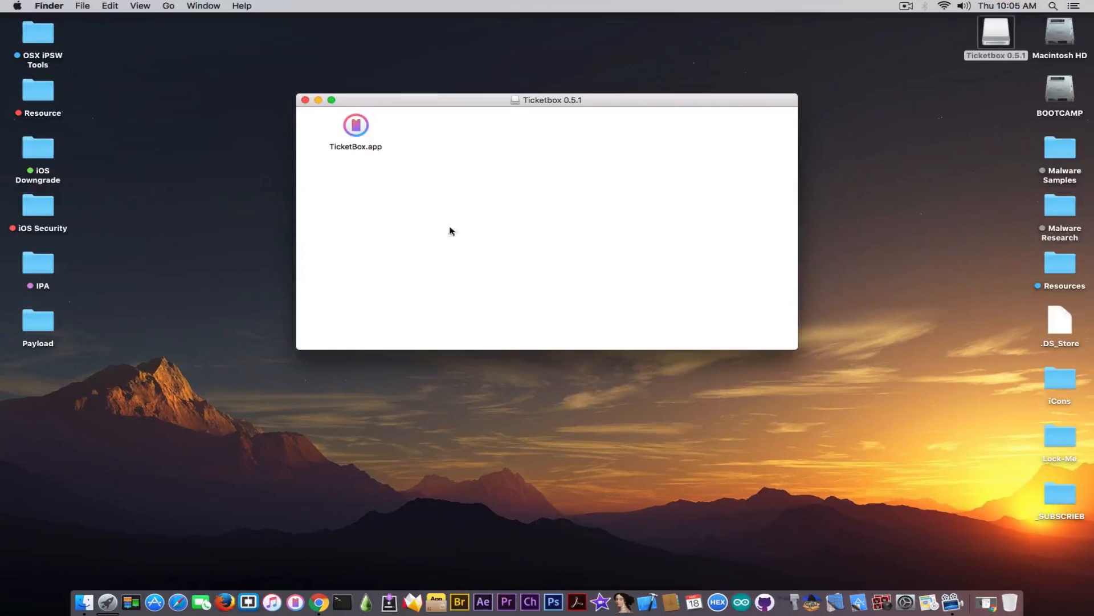
pyautogui.click(305, 99)
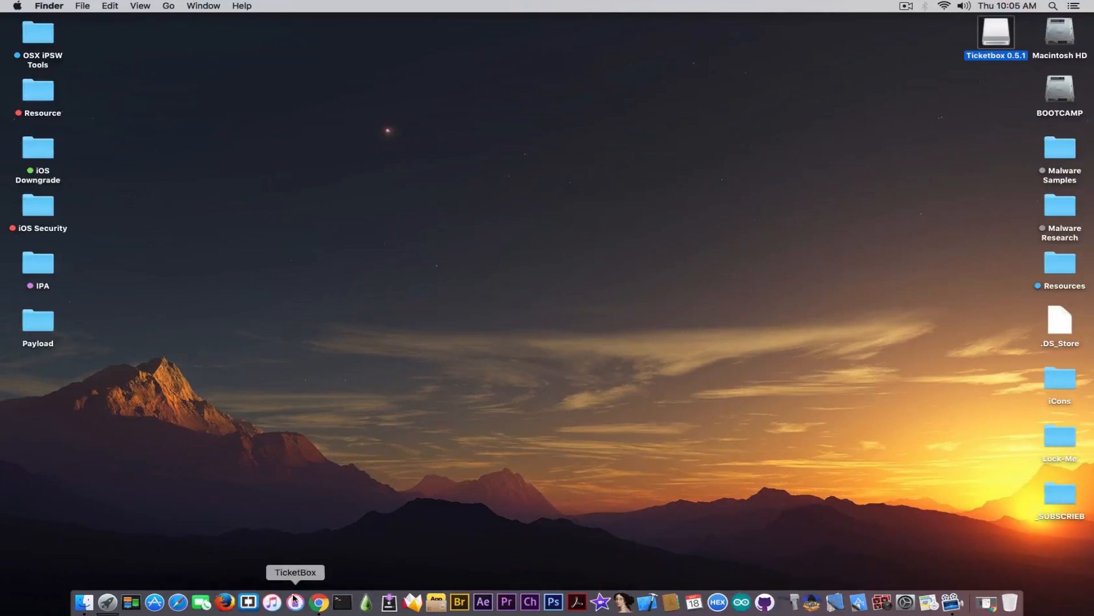
pyautogui.click(295, 602)
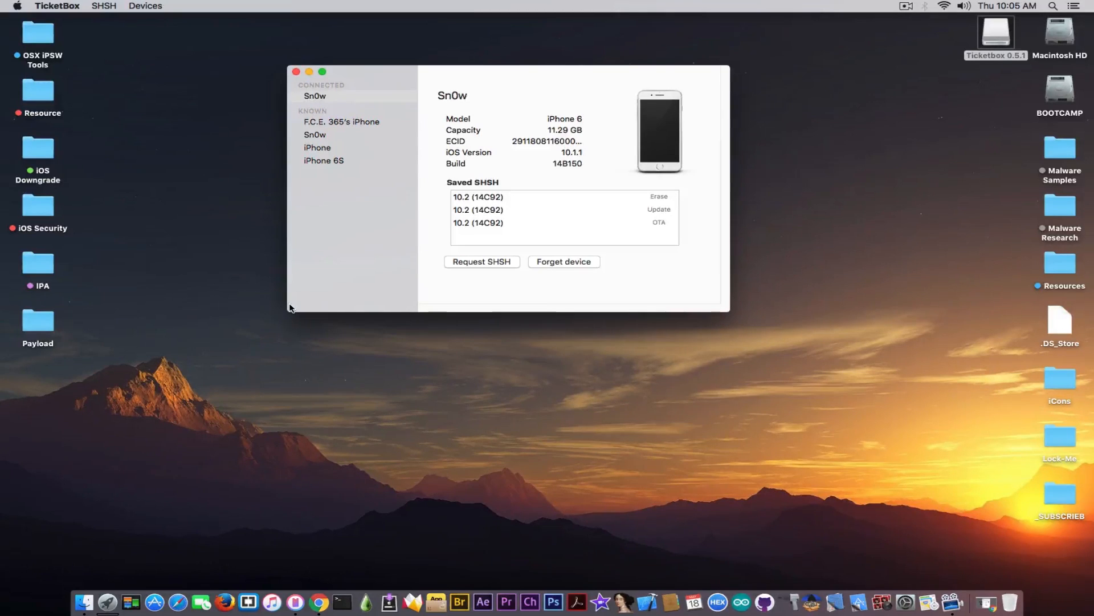
# Enlarge the TicketBox window and request new SHSH blobs for the iPhone 6
pyautogui.click(315, 96)
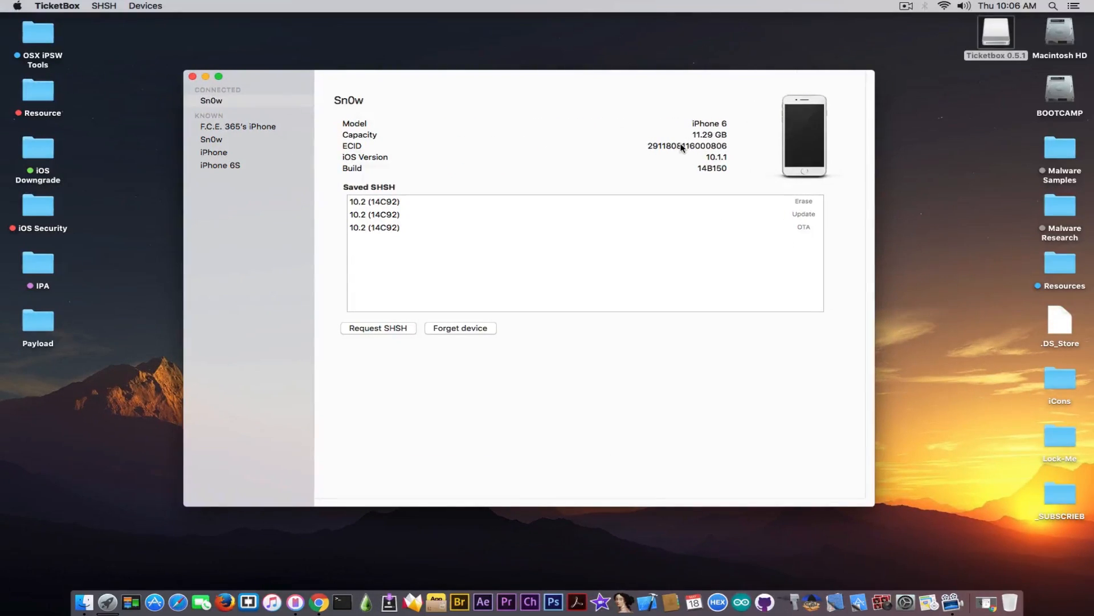
pyautogui.moveTo(718, 165)
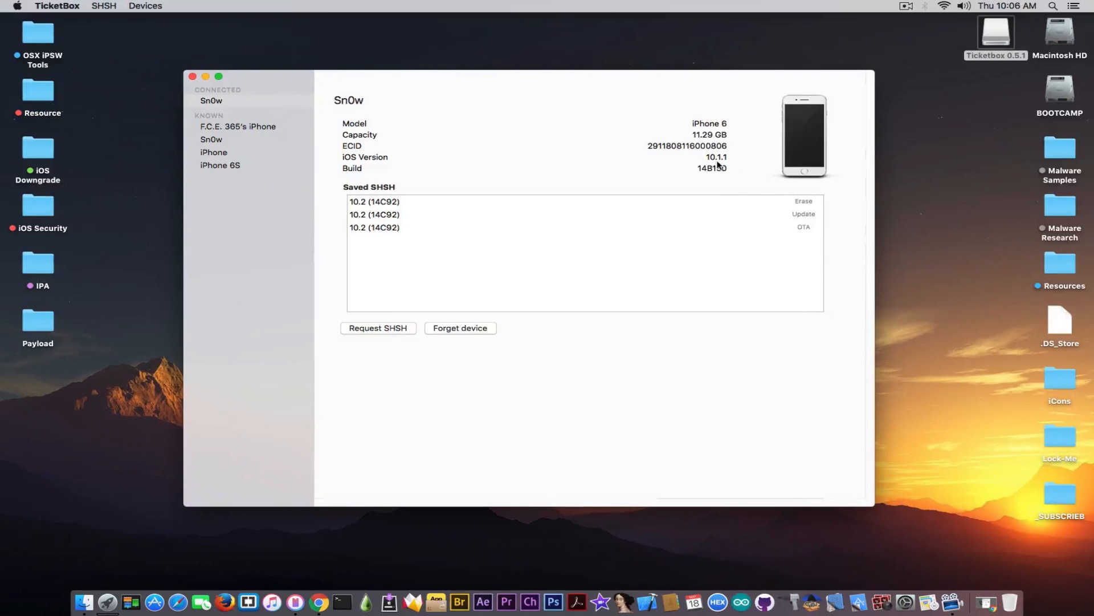
pyautogui.moveTo(617, 211)
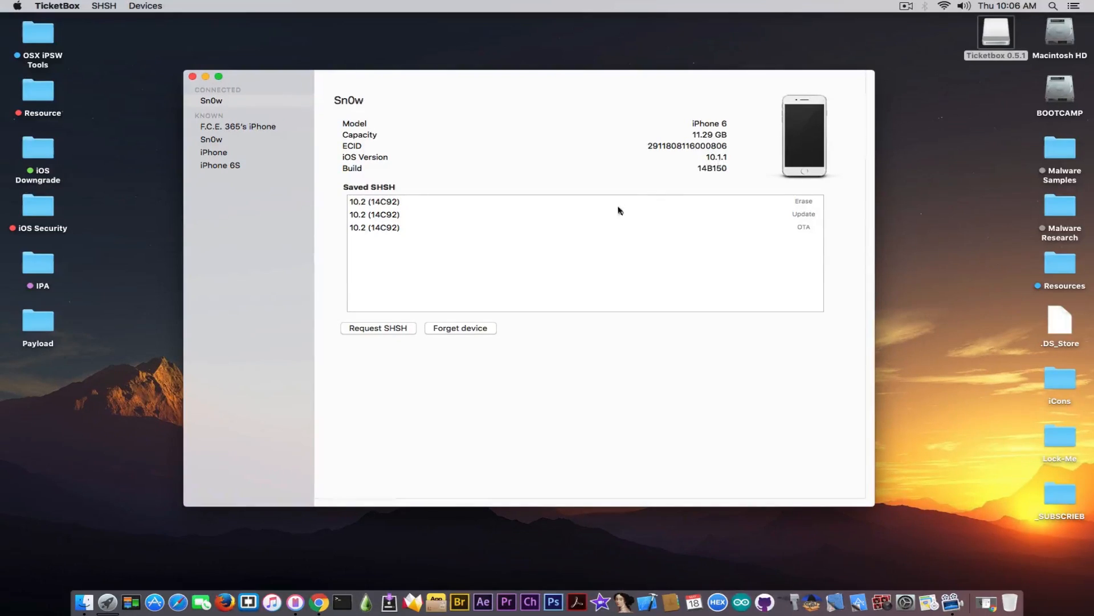
pyautogui.moveTo(555, 254)
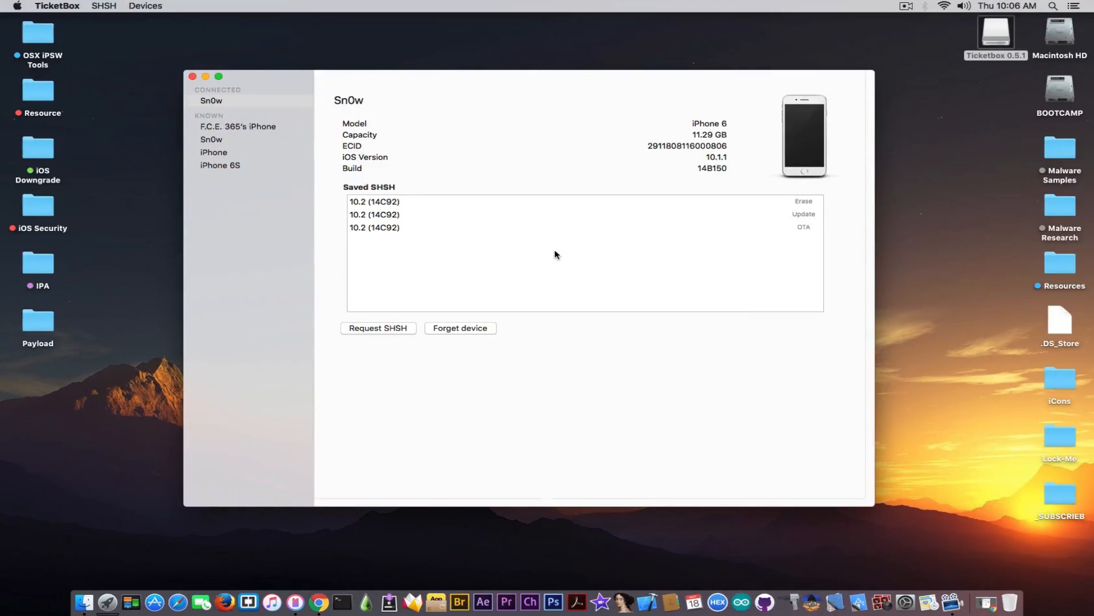
pyautogui.moveTo(385, 337)
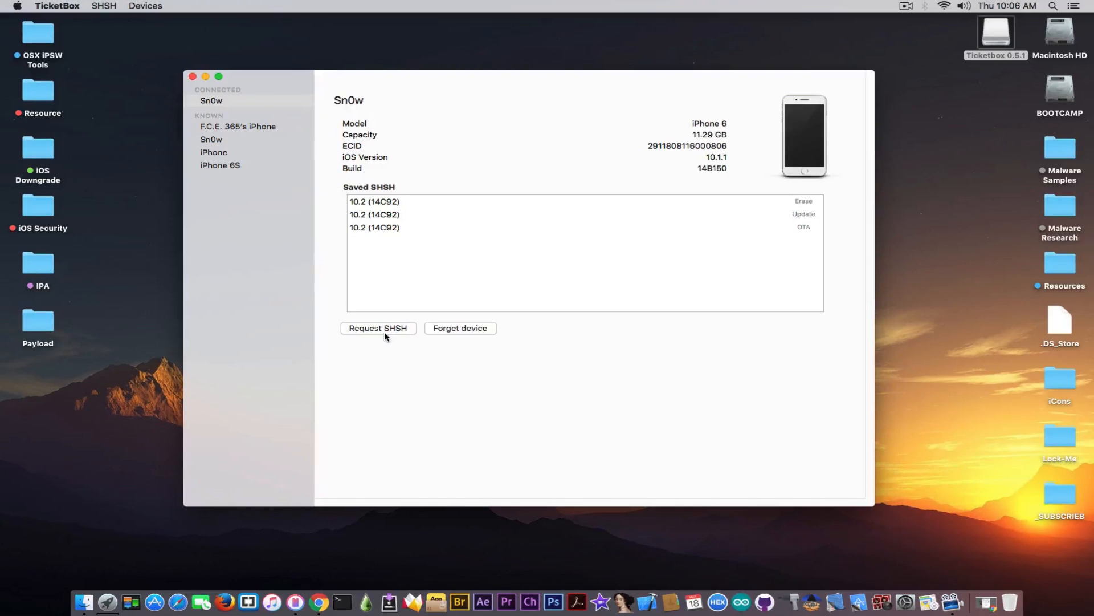
pyautogui.click(377, 327)
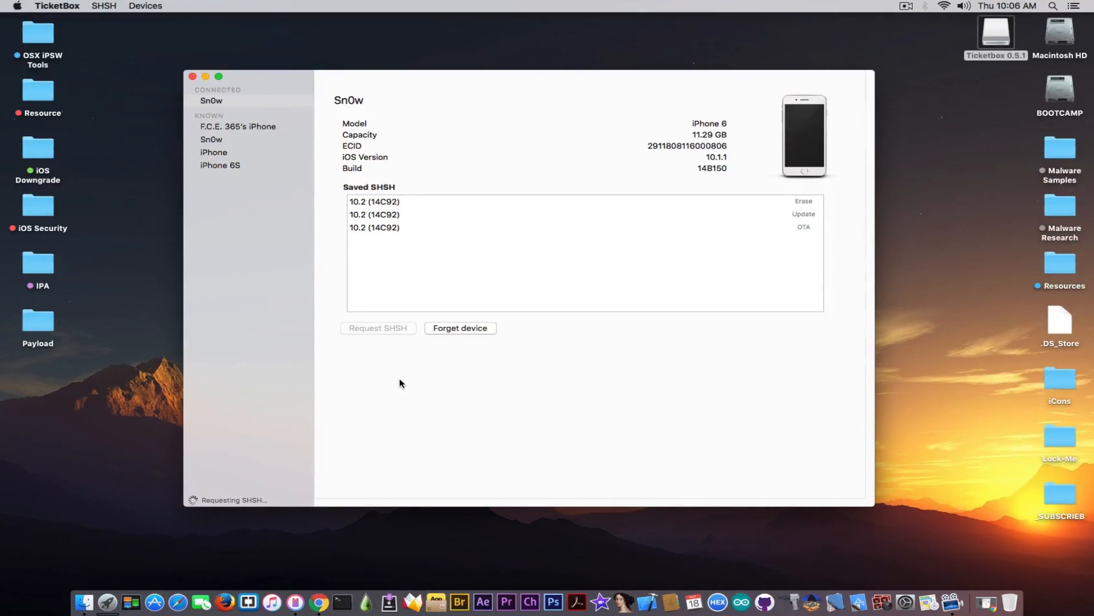
pyautogui.moveTo(422, 261)
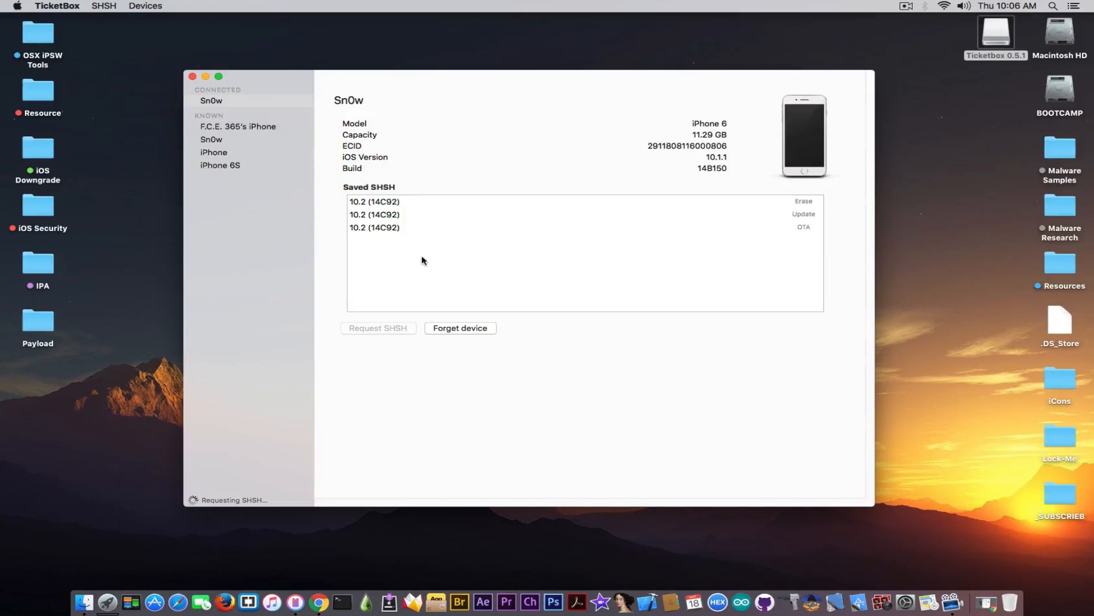
pyautogui.click(374, 201)
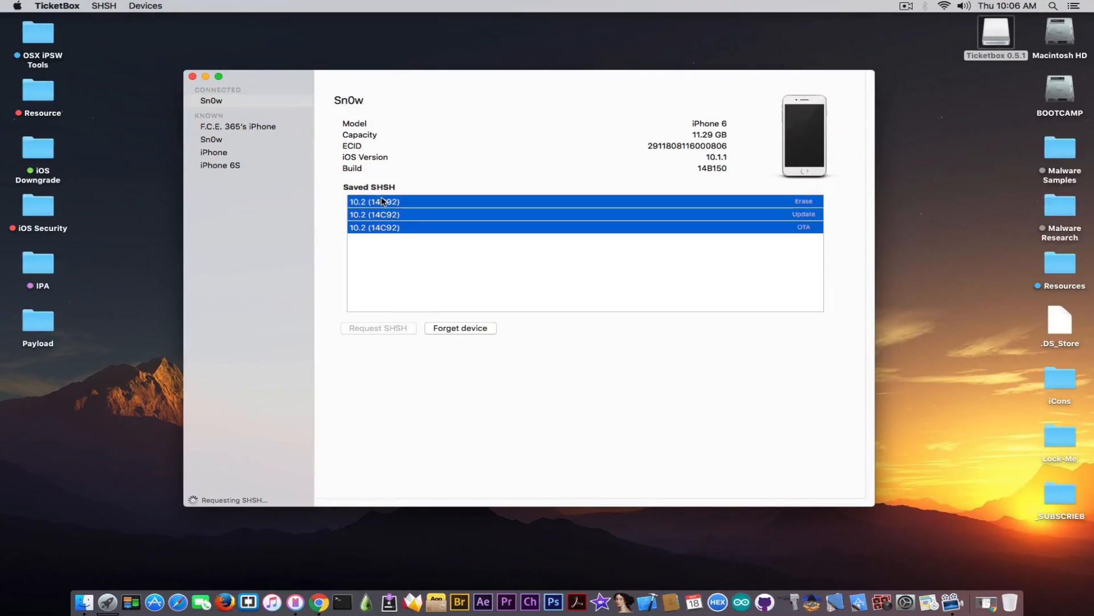
pyautogui.click(377, 328)
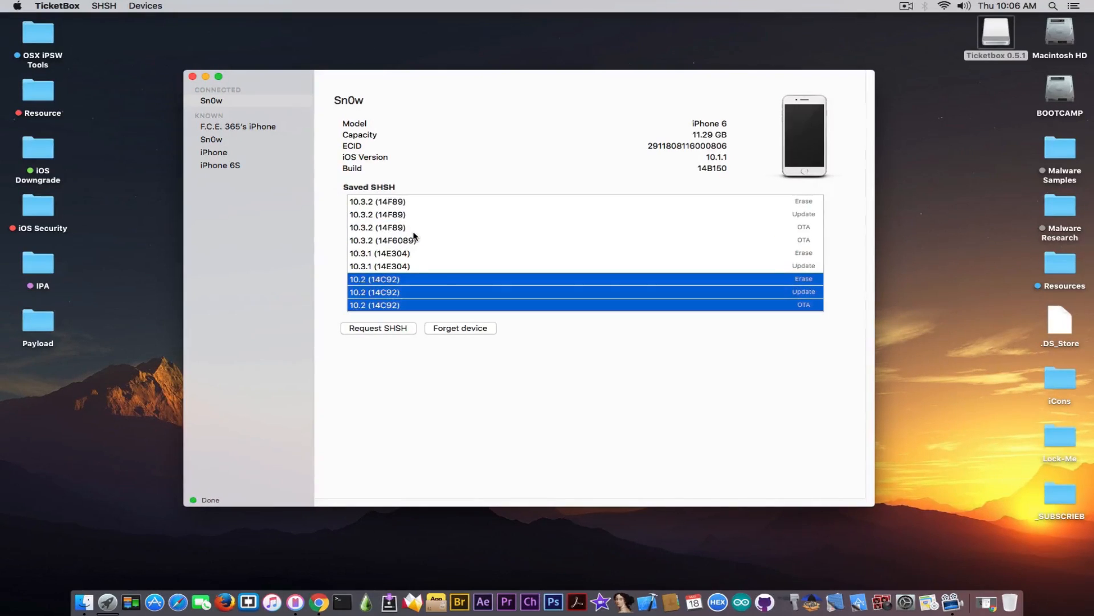
pyautogui.click(418, 214)
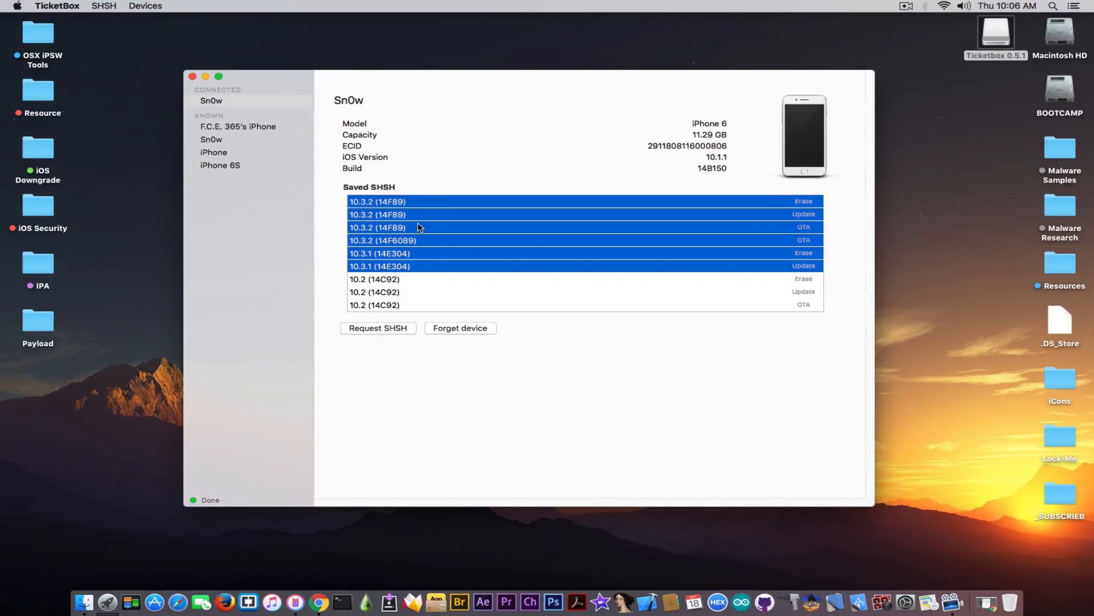
pyautogui.moveTo(475, 273)
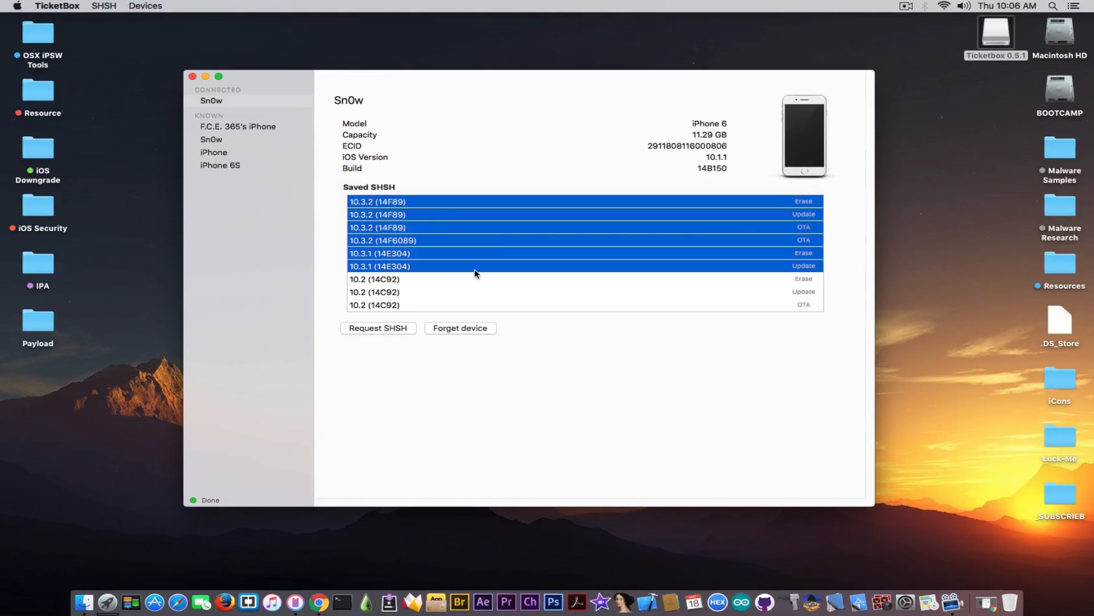
pyautogui.click(481, 266)
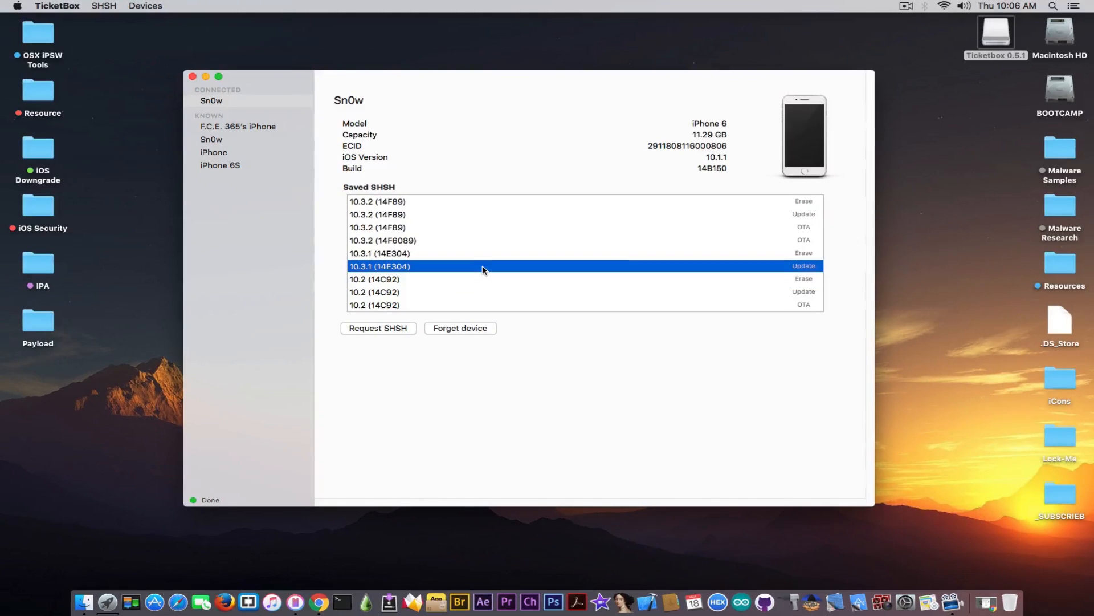
pyautogui.moveTo(684, 285)
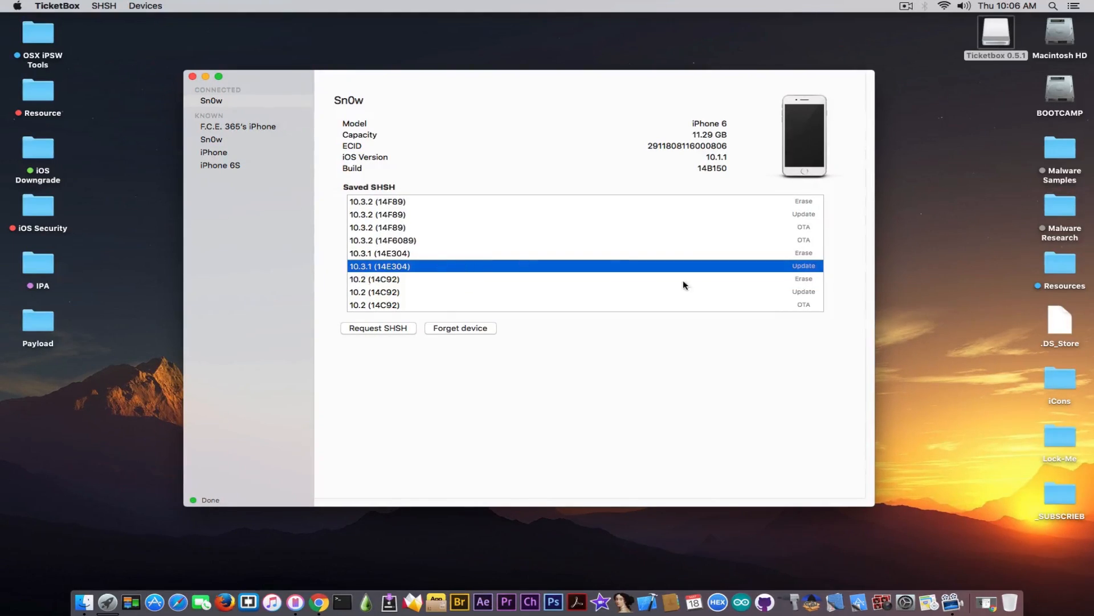
pyautogui.moveTo(787, 274)
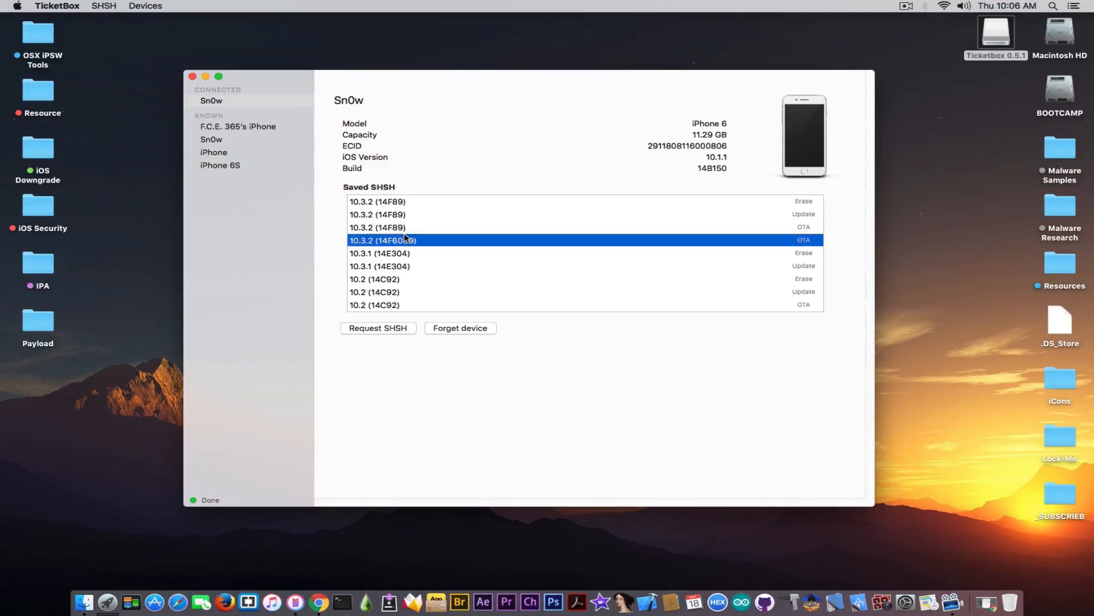
pyautogui.click(377, 227)
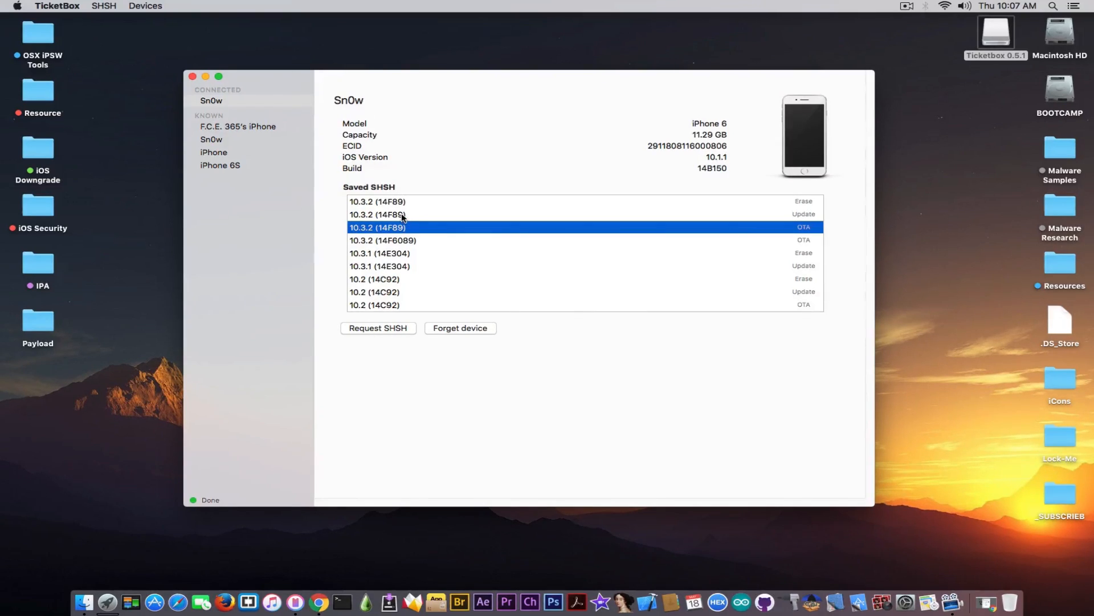
pyautogui.moveTo(193, 77)
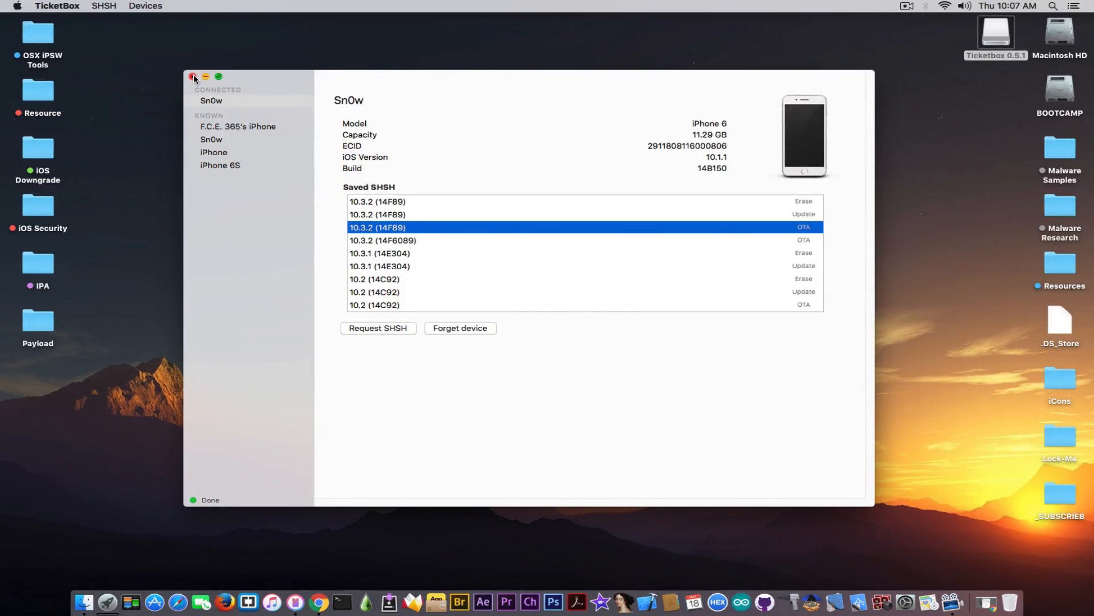
pyautogui.click(57, 6)
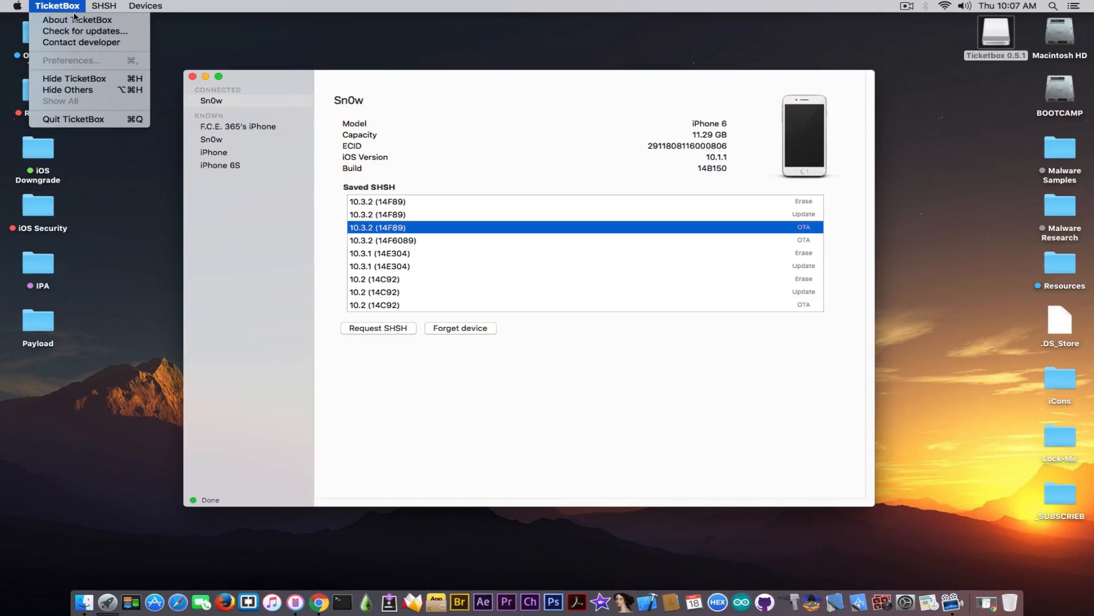
# Check TicketBox's About version and credits, close the volume window, and reopen Chrome
pyautogui.click(77, 19)
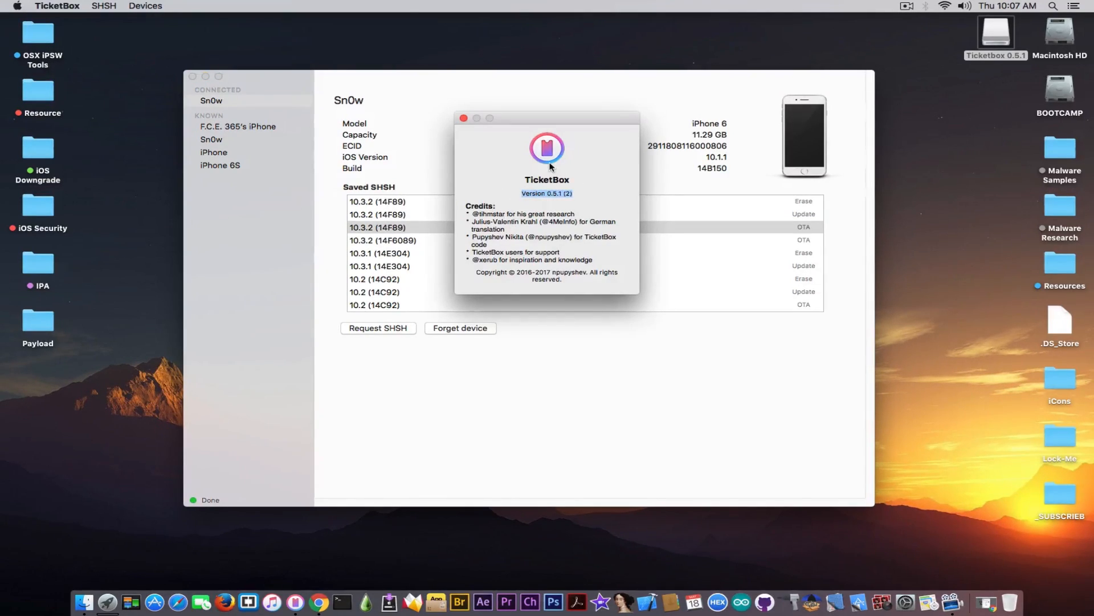
pyautogui.click(463, 117)
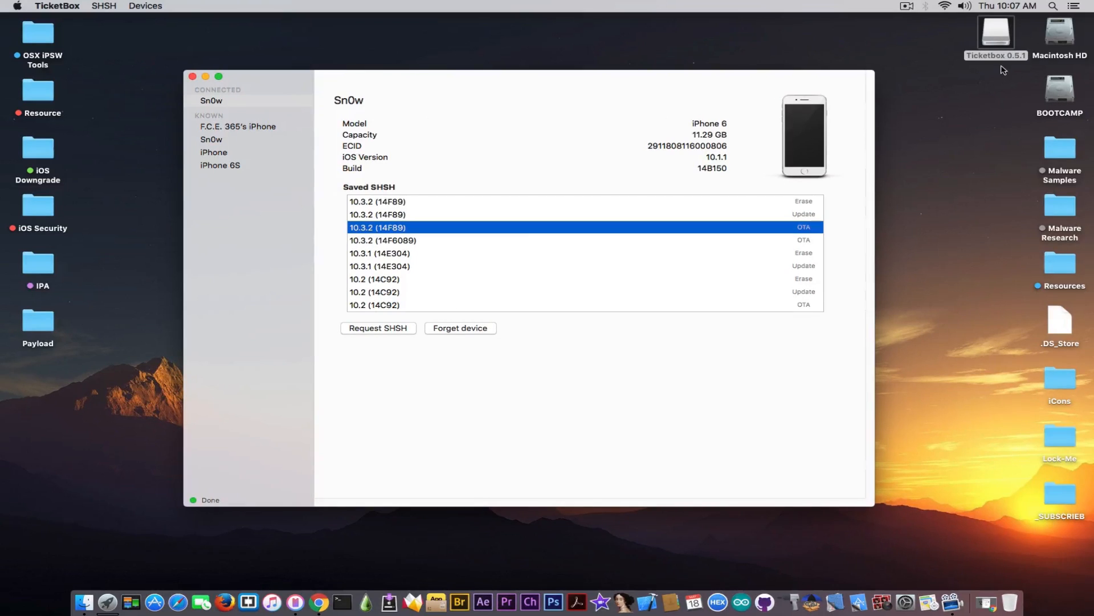
pyautogui.moveTo(215, 93)
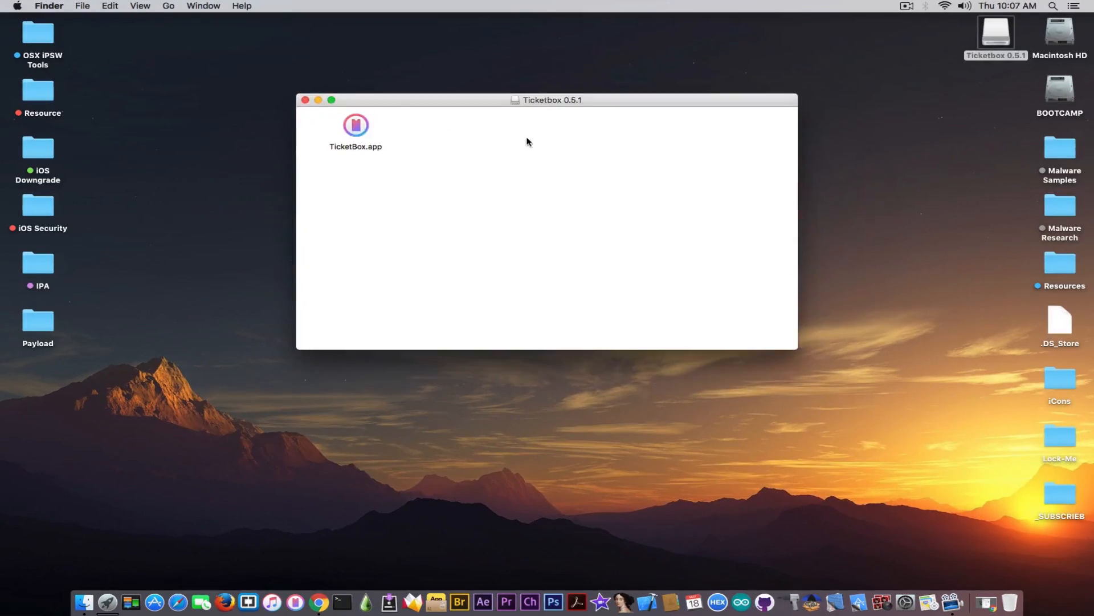
pyautogui.click(305, 100)
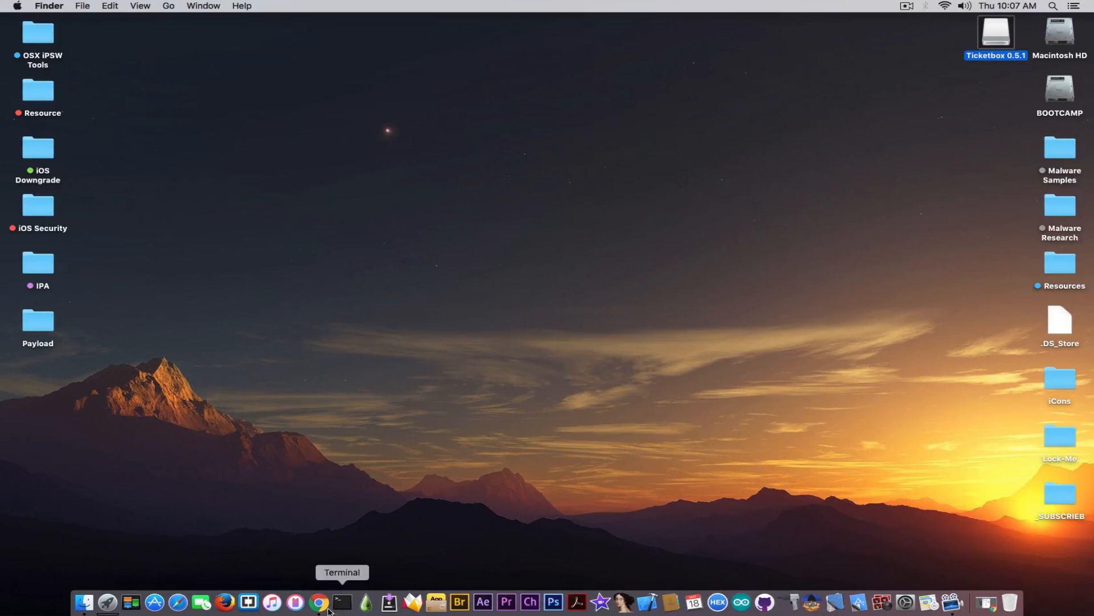
pyautogui.click(318, 602)
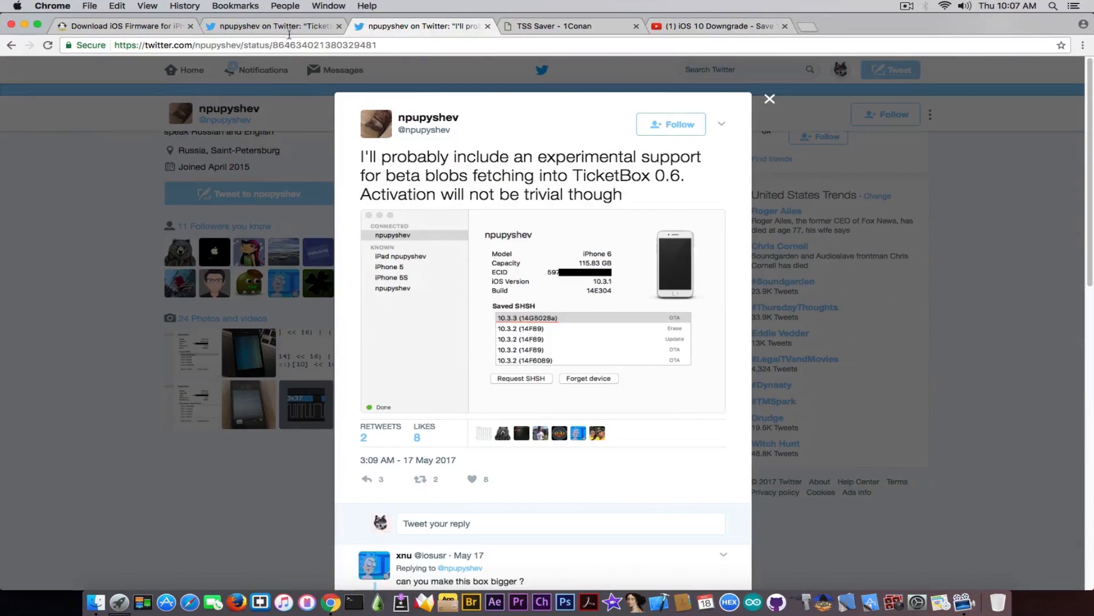
# Follow the Ticketbox 0.5.1 tweet's download link to get the app
pyautogui.click(272, 26)
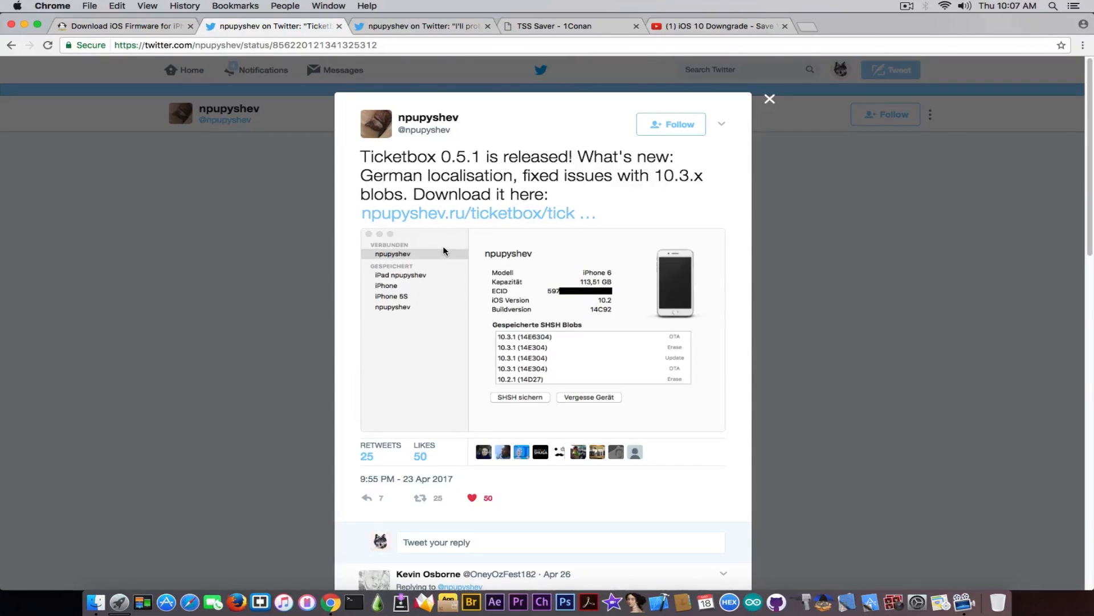
pyautogui.moveTo(447, 217)
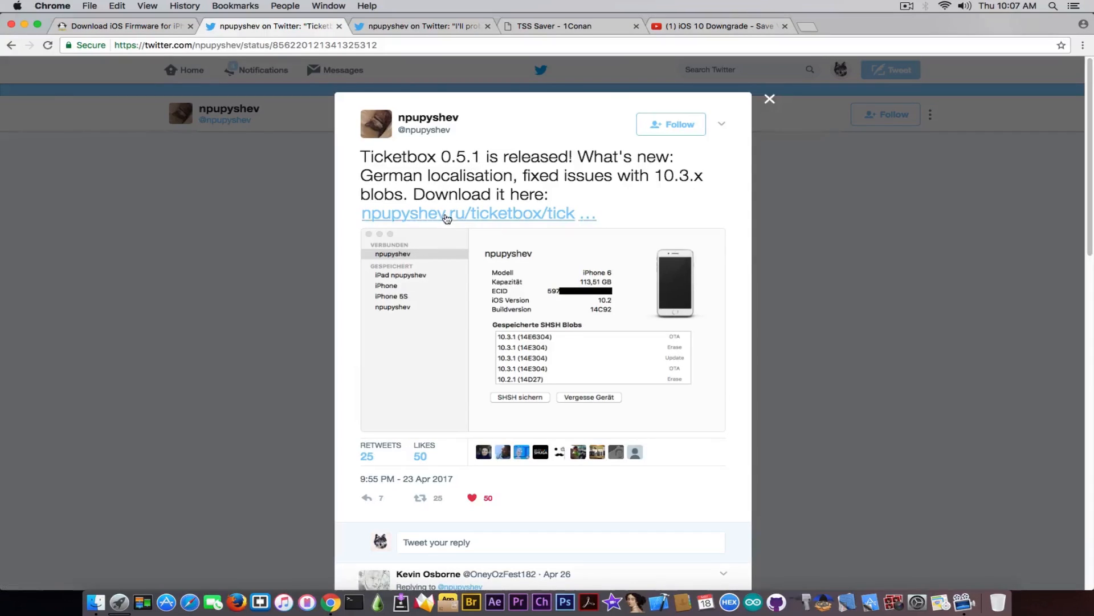
pyautogui.click(705, 26)
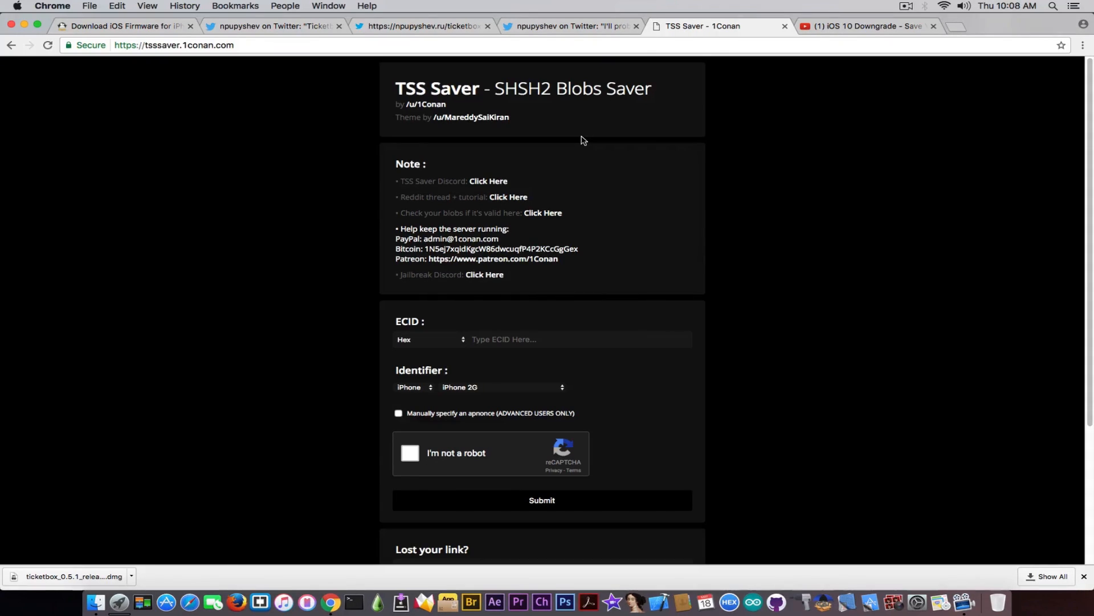
pyautogui.moveTo(28, 25)
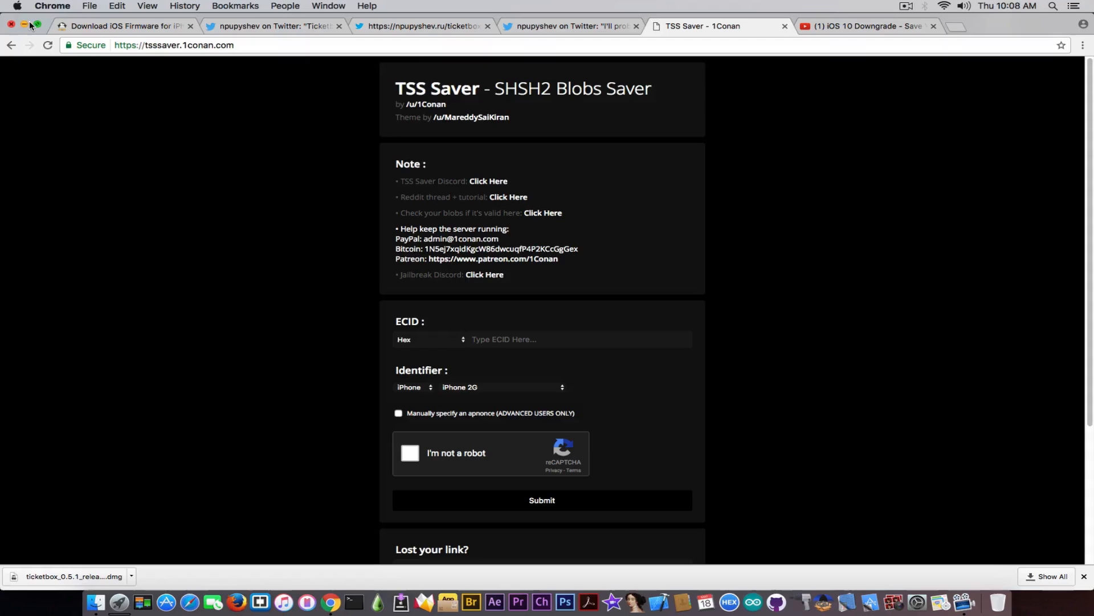
# Close the Chrome window to show the desktop
pyautogui.click(24, 25)
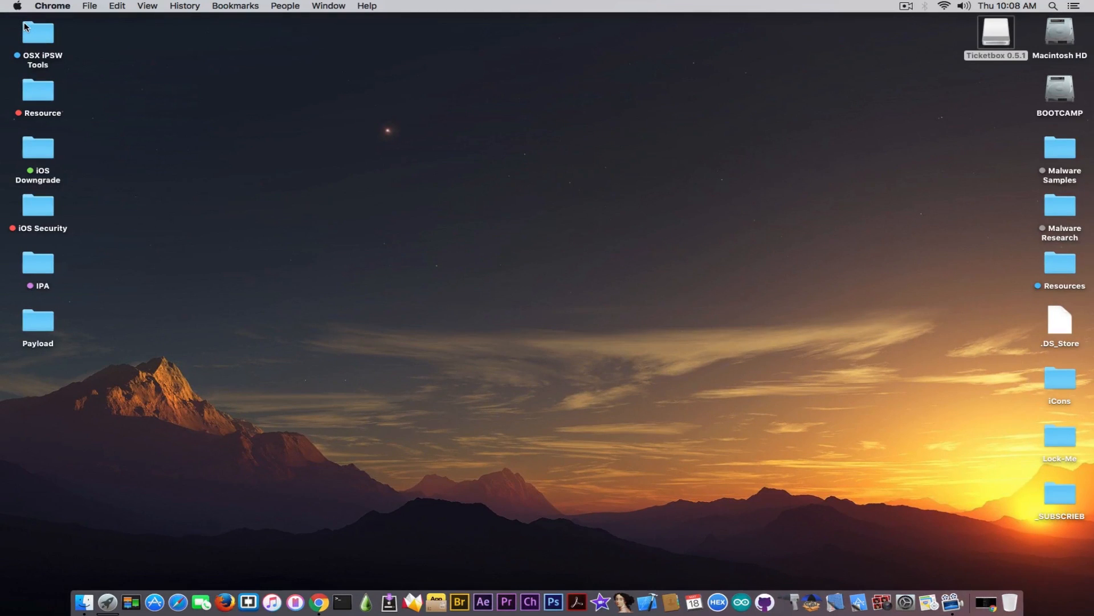